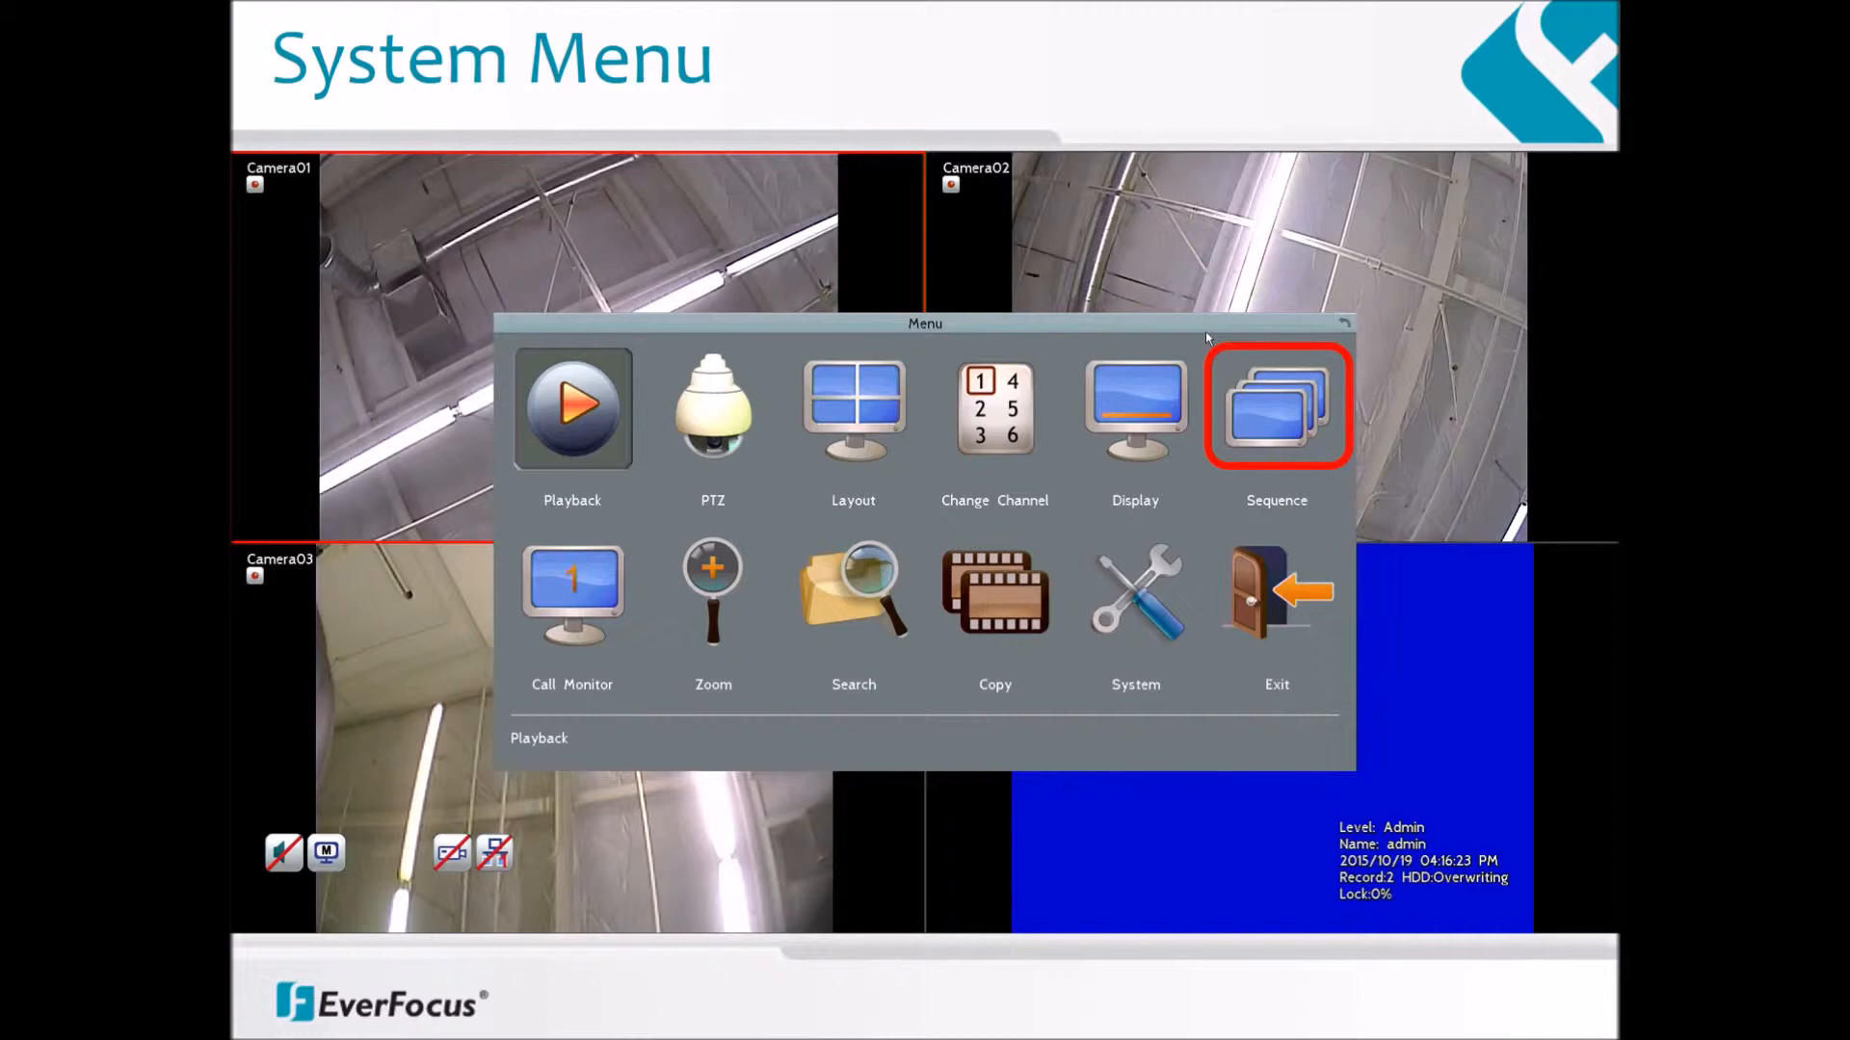
Open the M/T SEQ table listing 20 main-monitor steps with 3-second dwell times.
left_click(1275, 407)
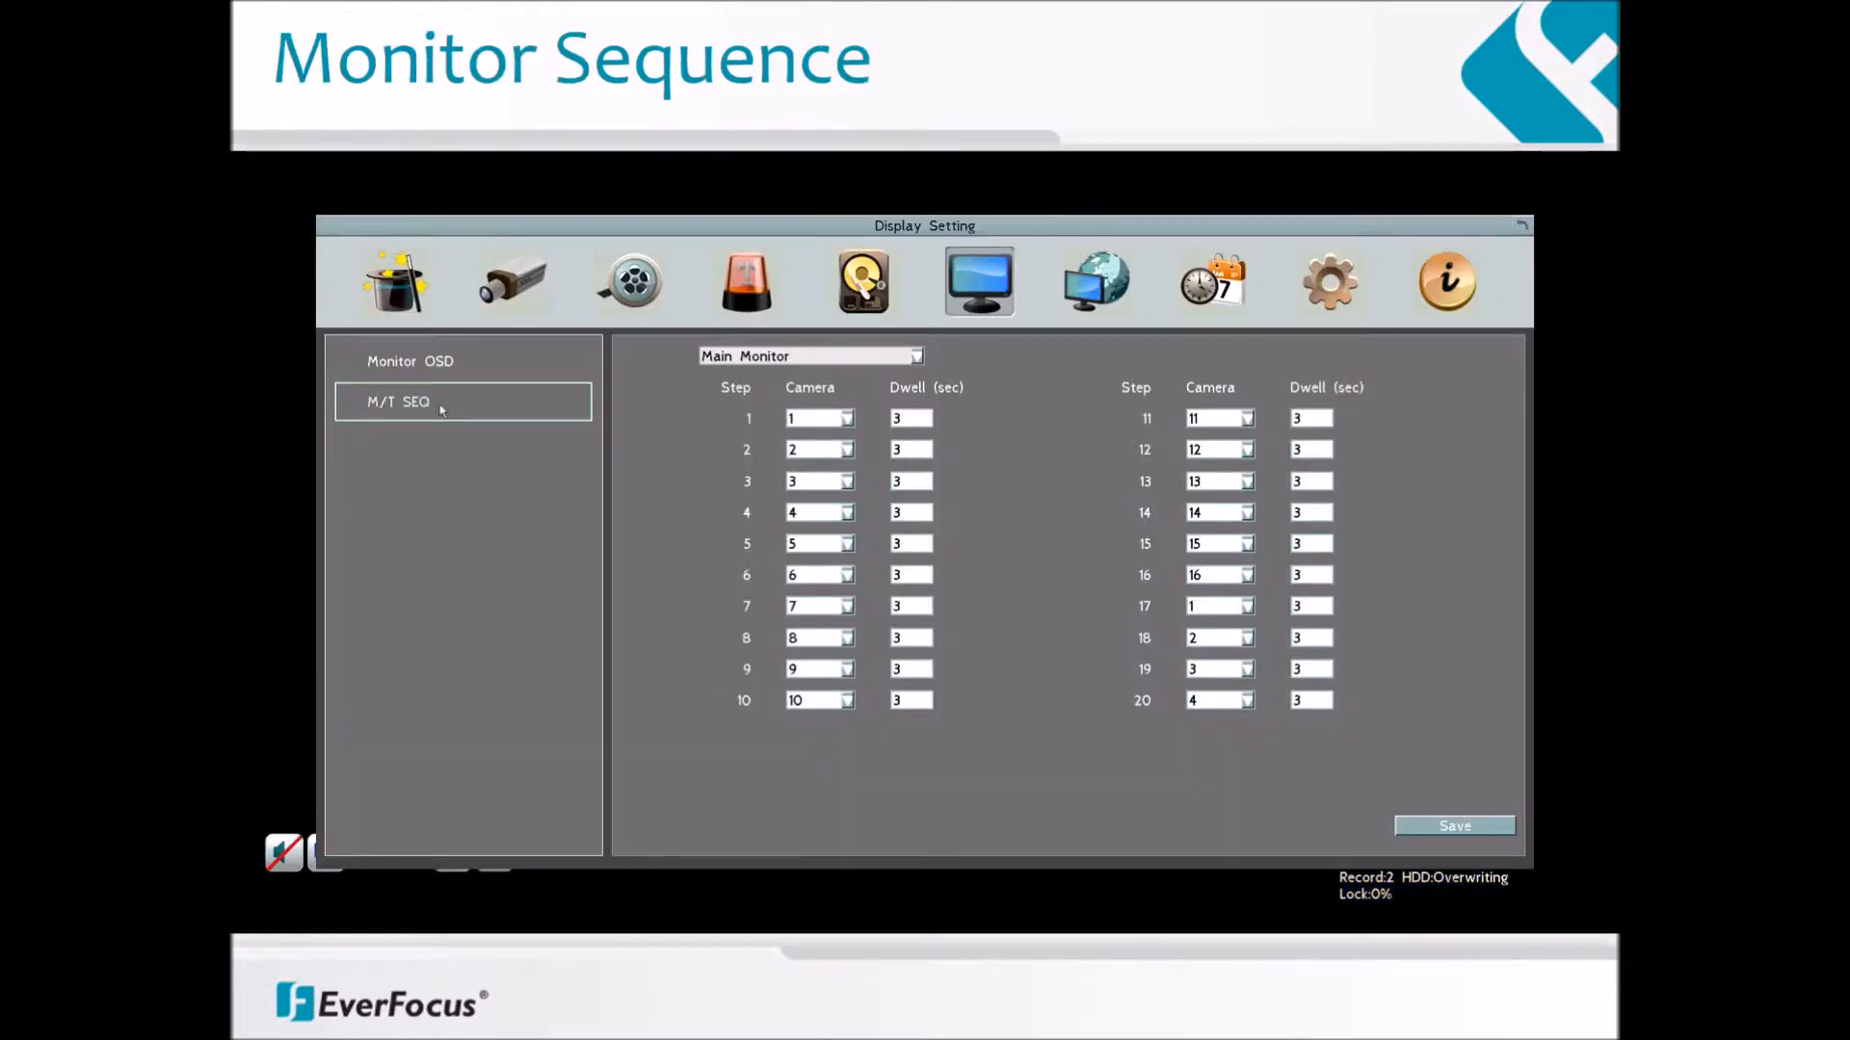
Close the Display Setting window and return to the main Menu over live view.
left_click(979, 280)
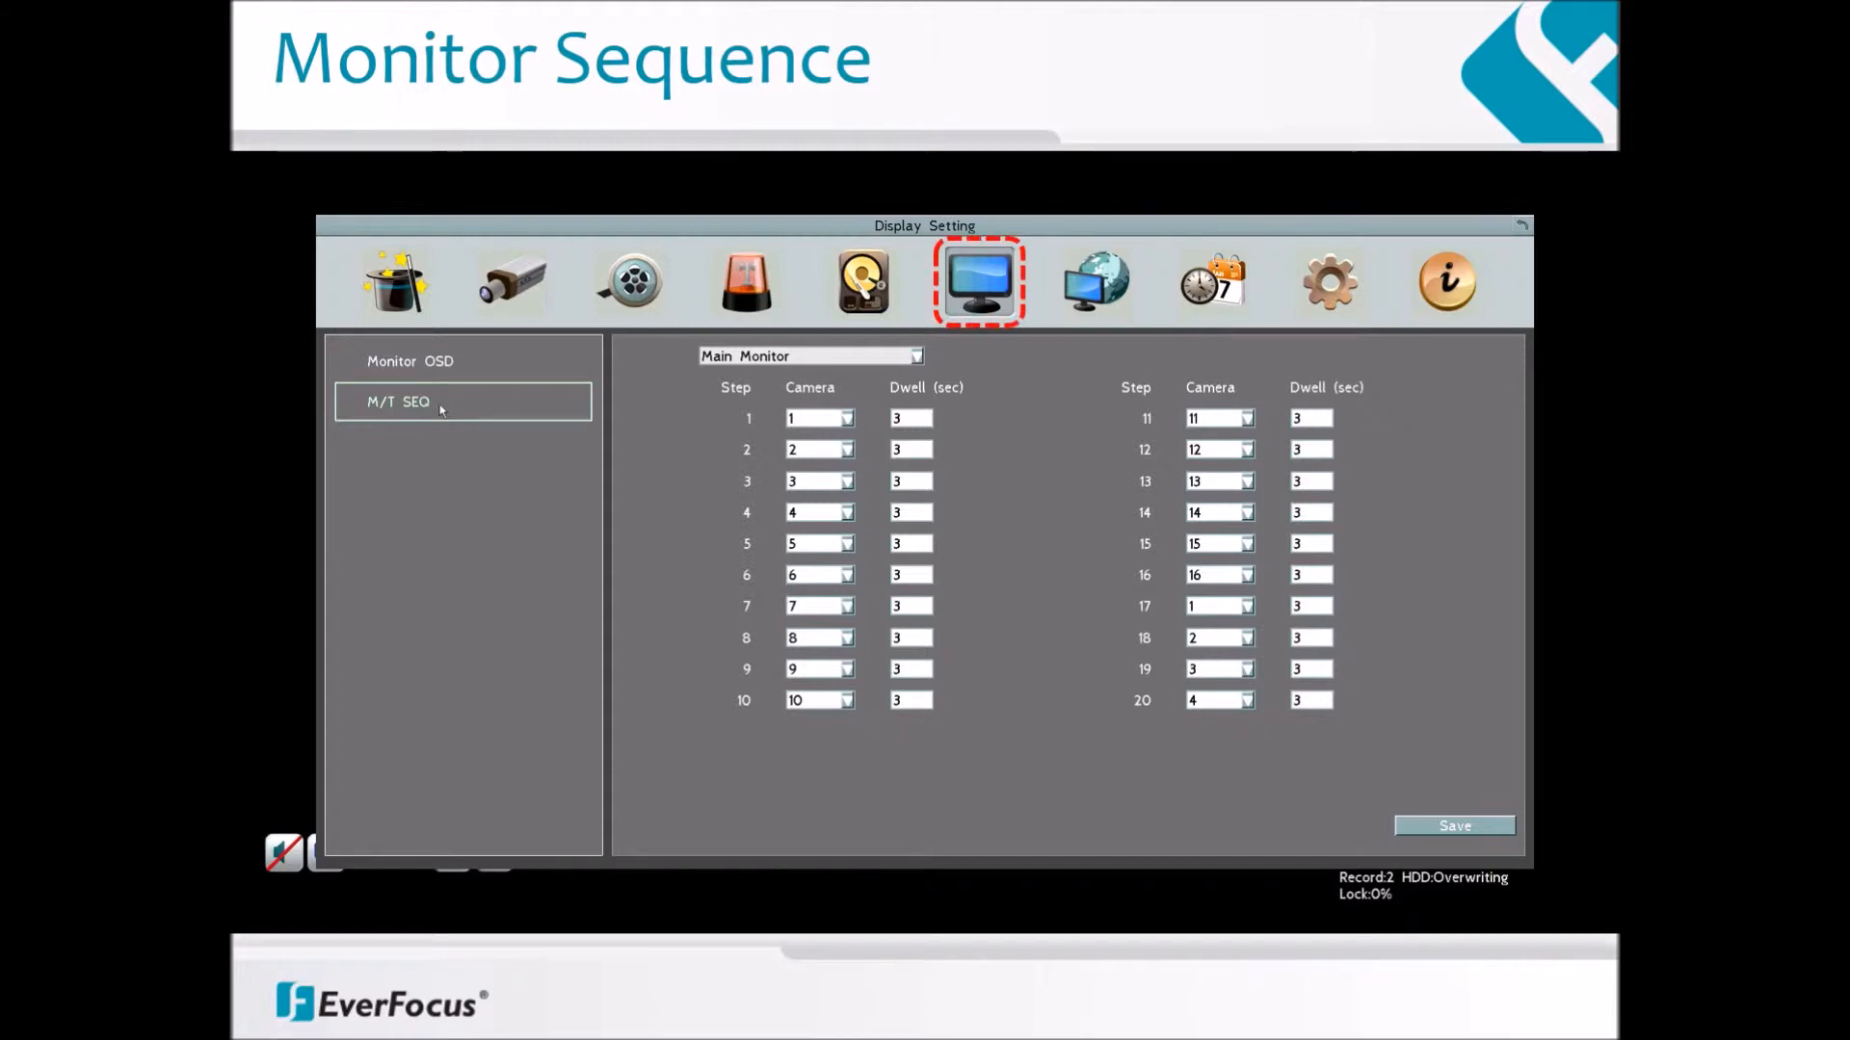
left_click(401, 401)
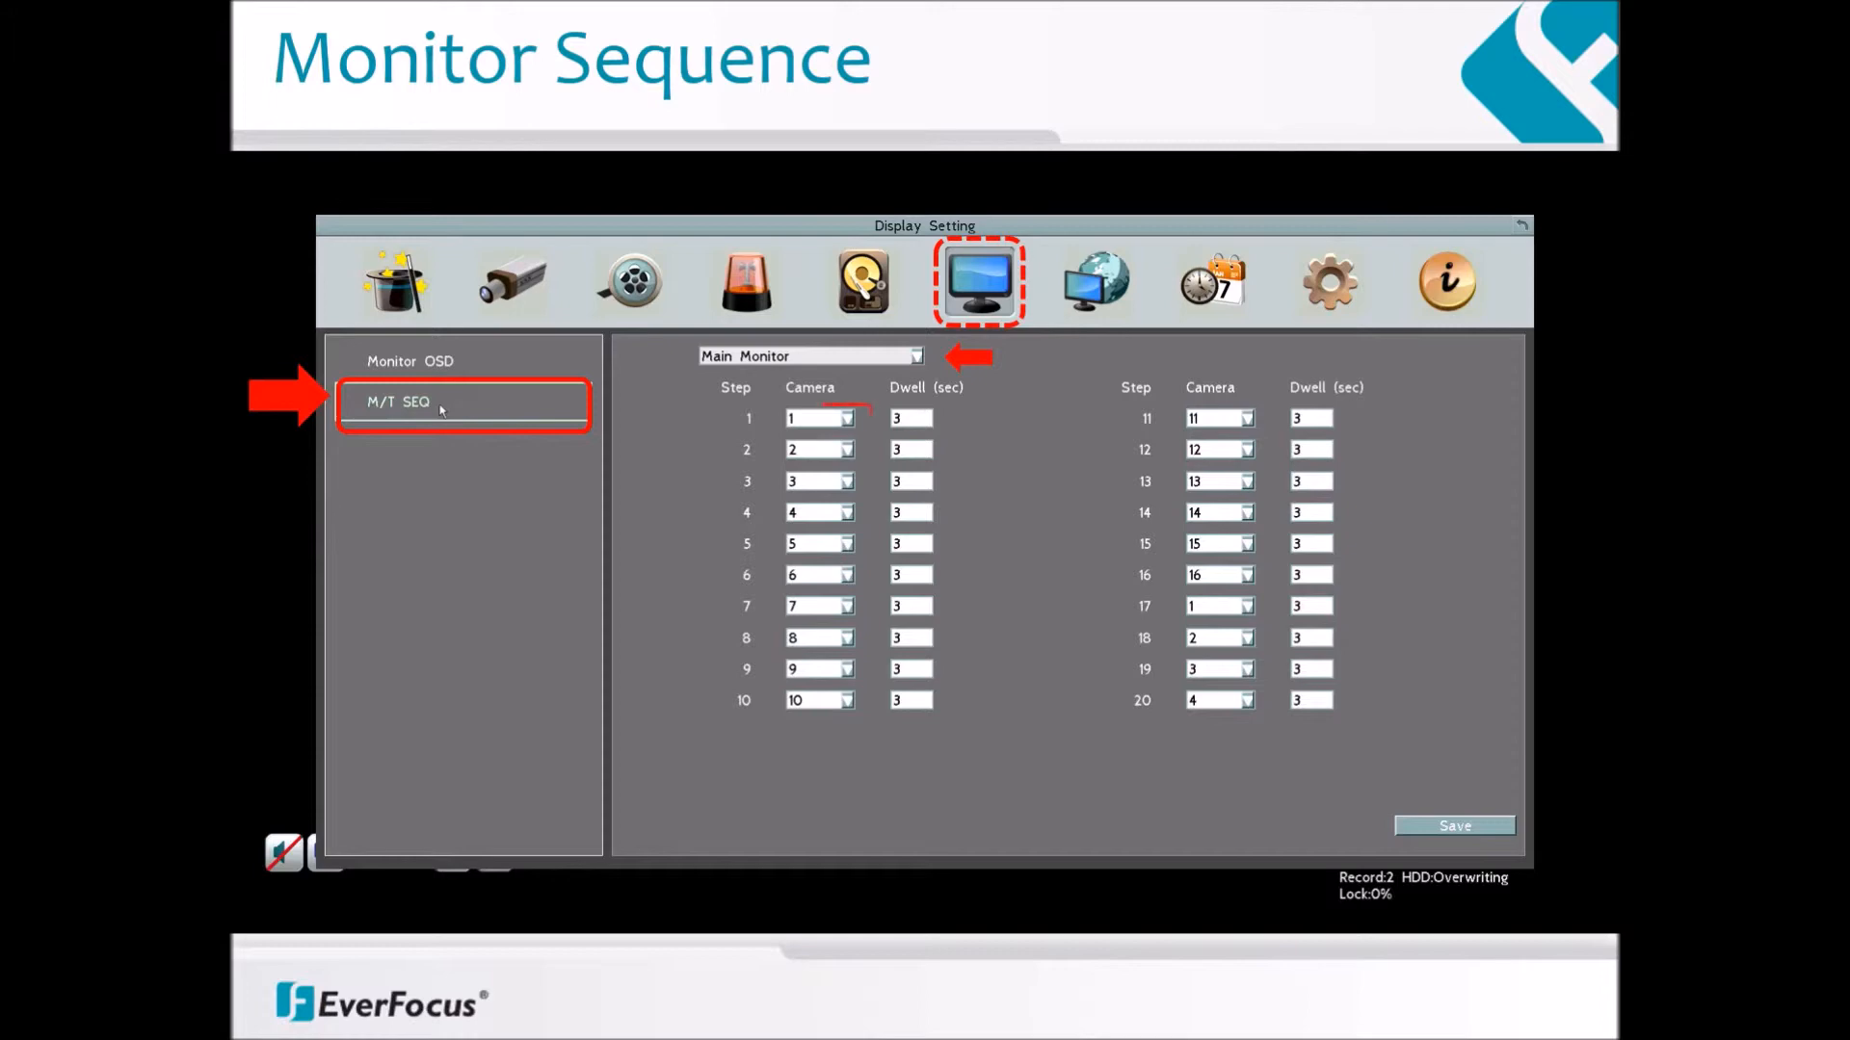
left_click(819, 417)
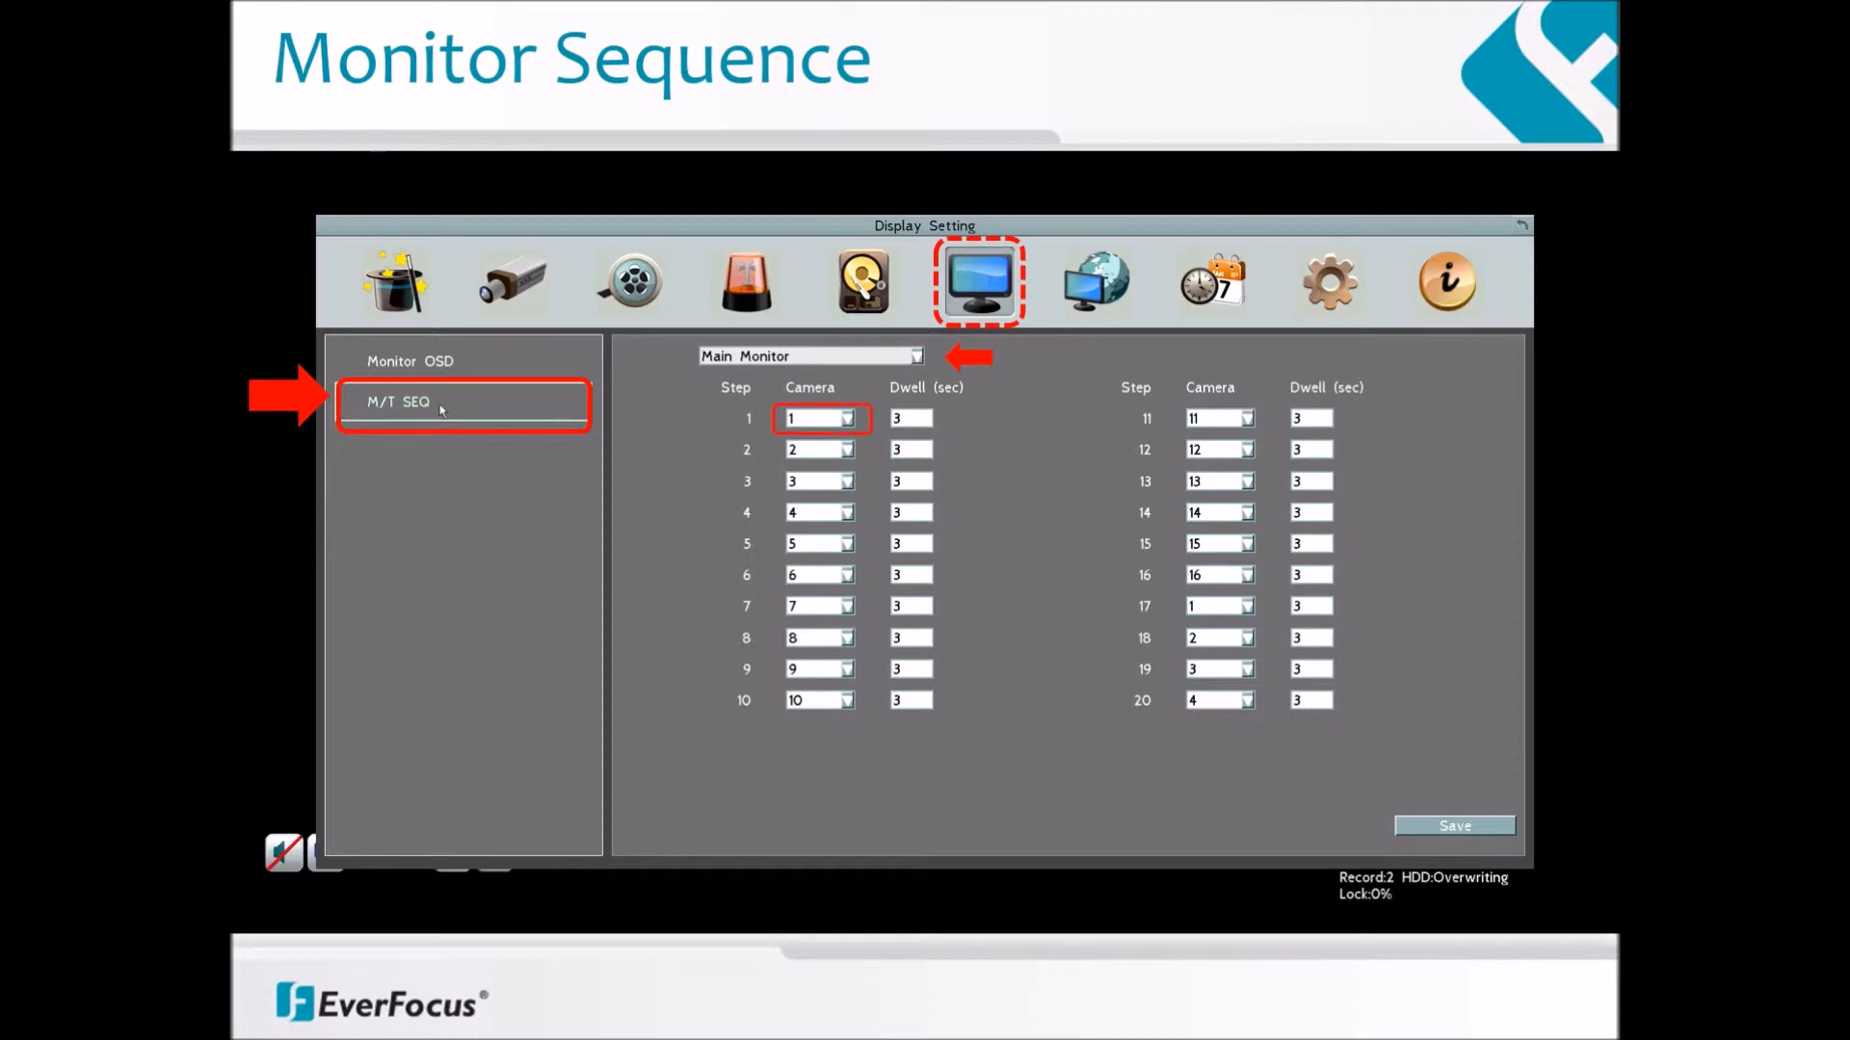
left_click(911, 419)
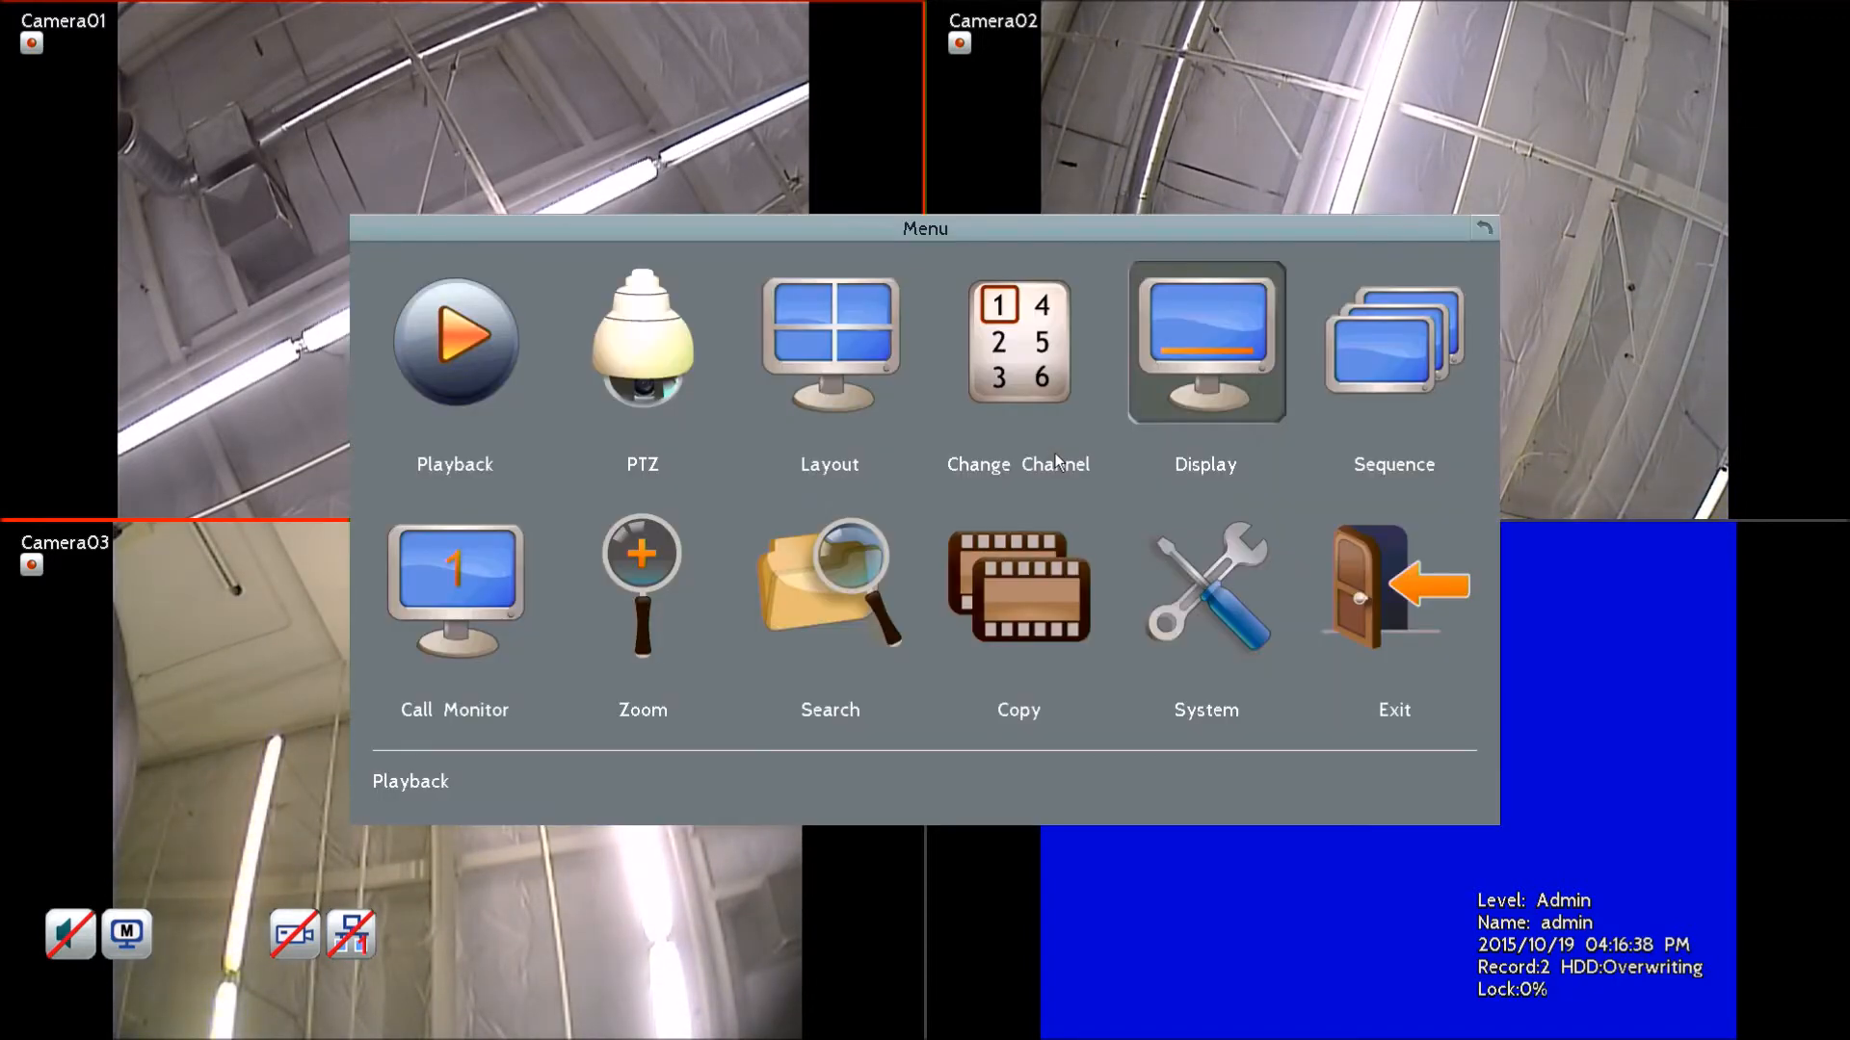
mouse_move(1203, 587)
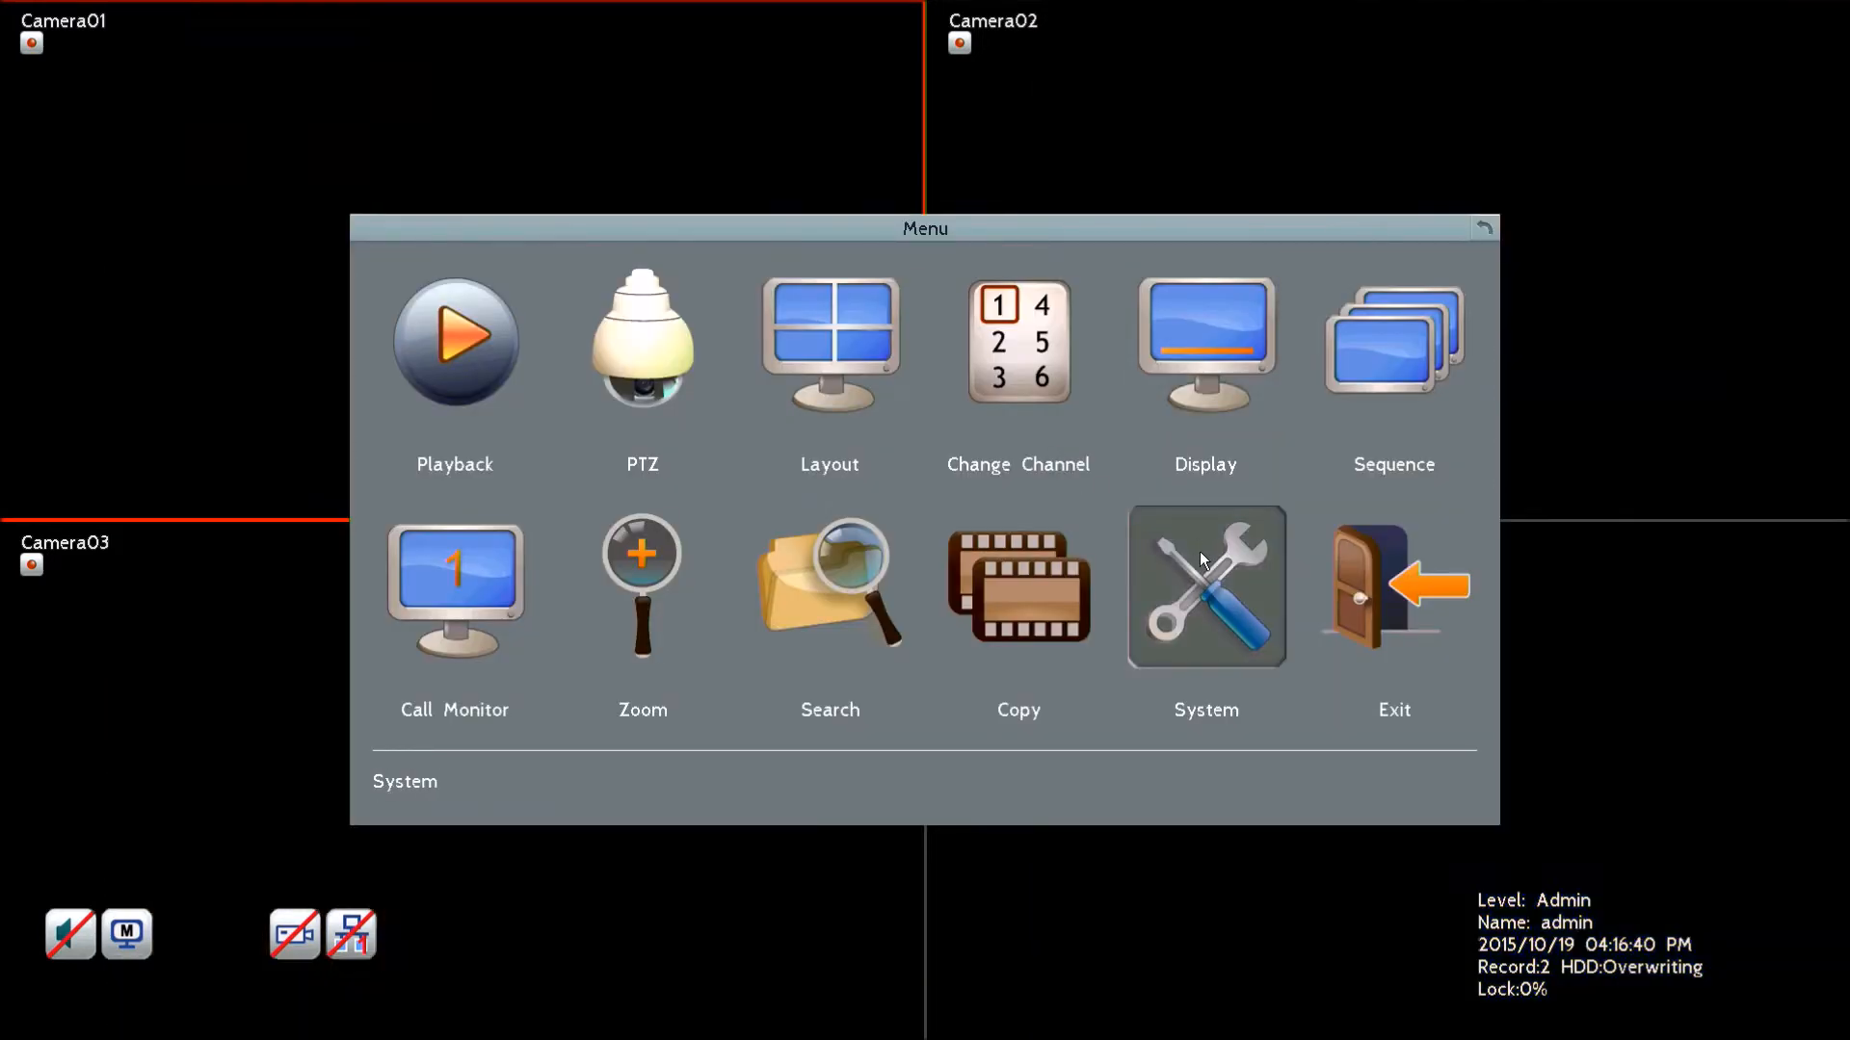
Reopen the M/T SEQ table via System and Display Setting.
left_click(1204, 586)
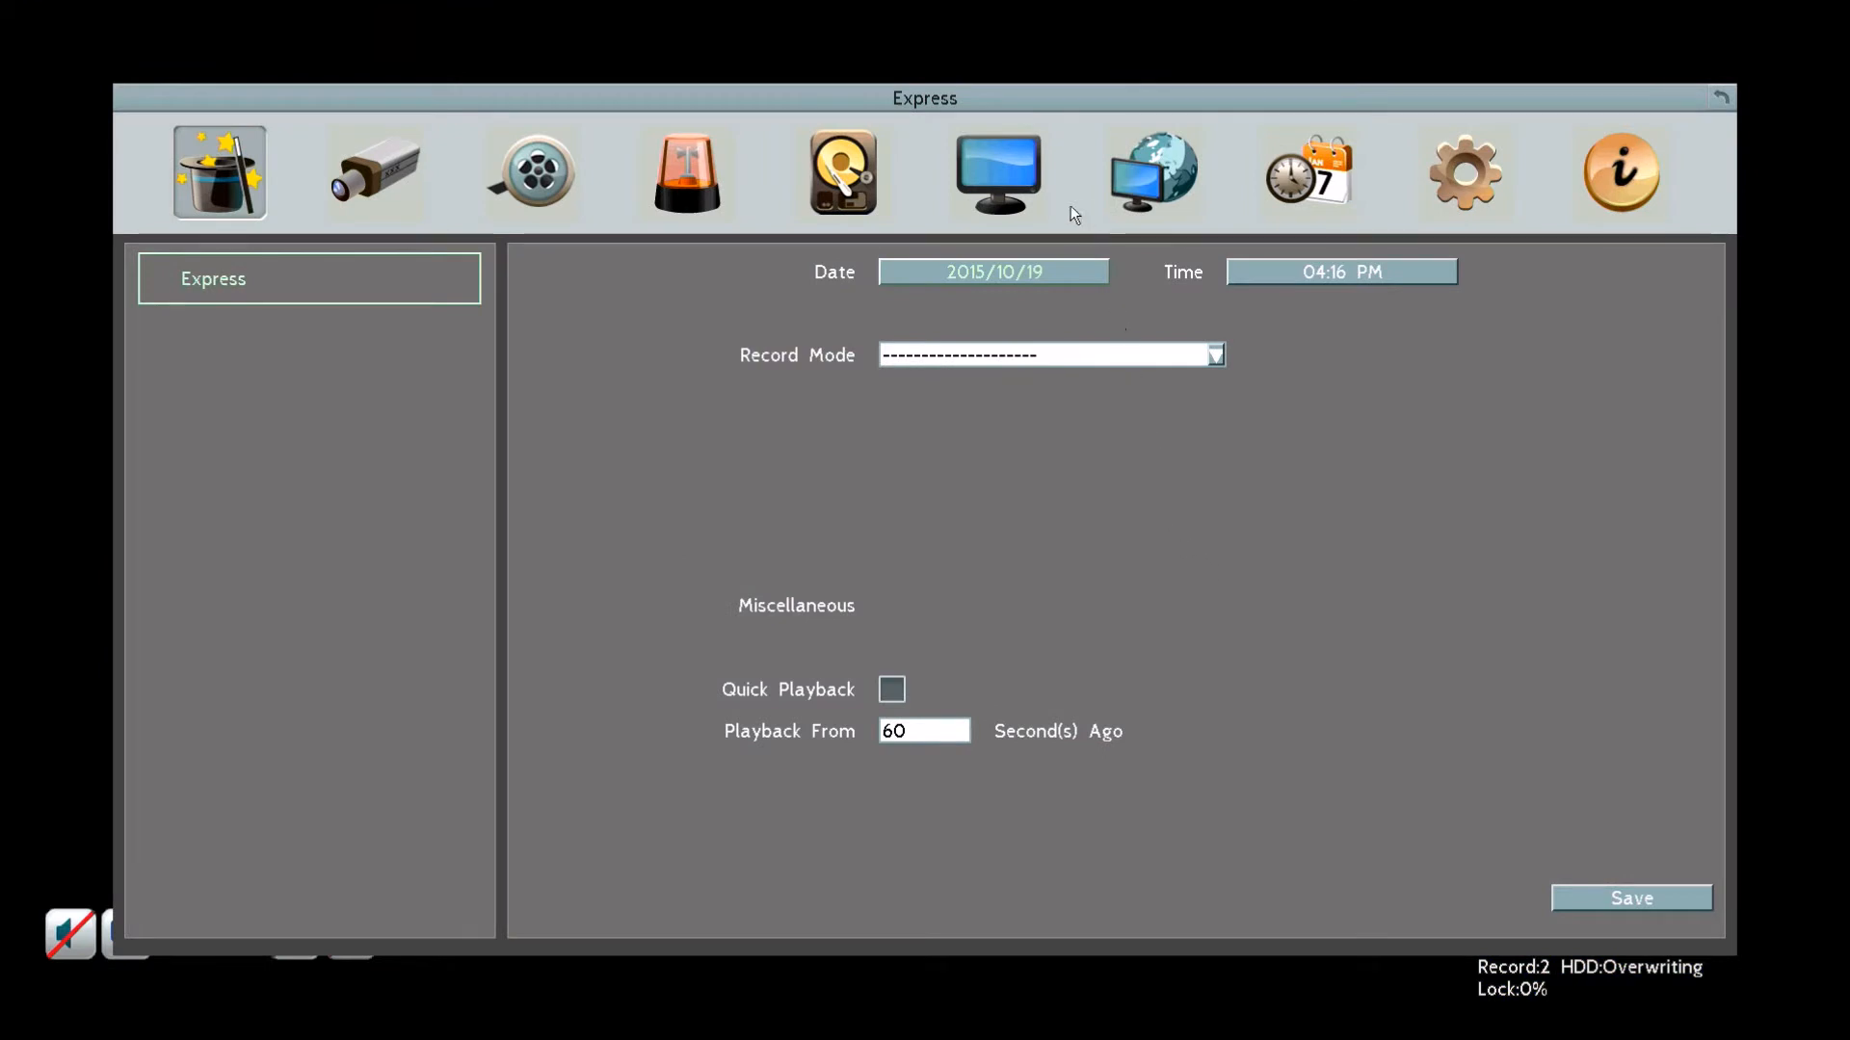
left_click(994, 172)
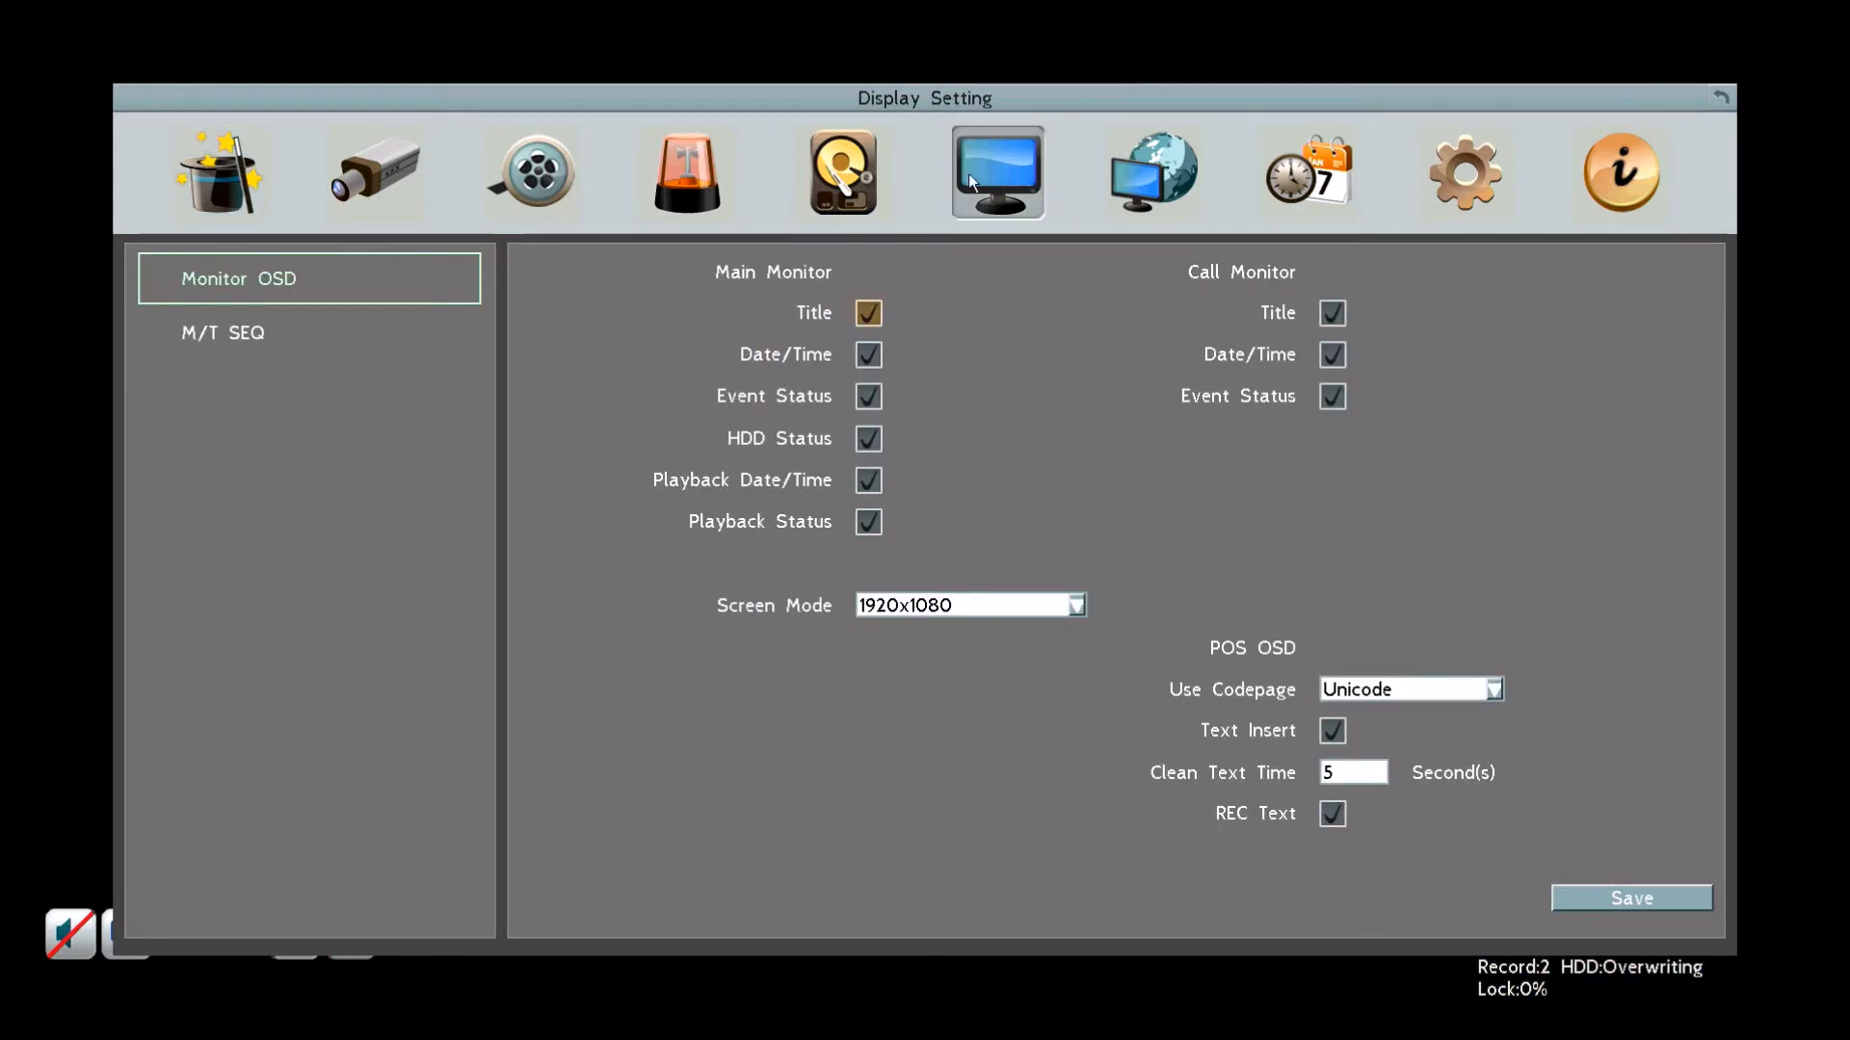
left_click(222, 332)
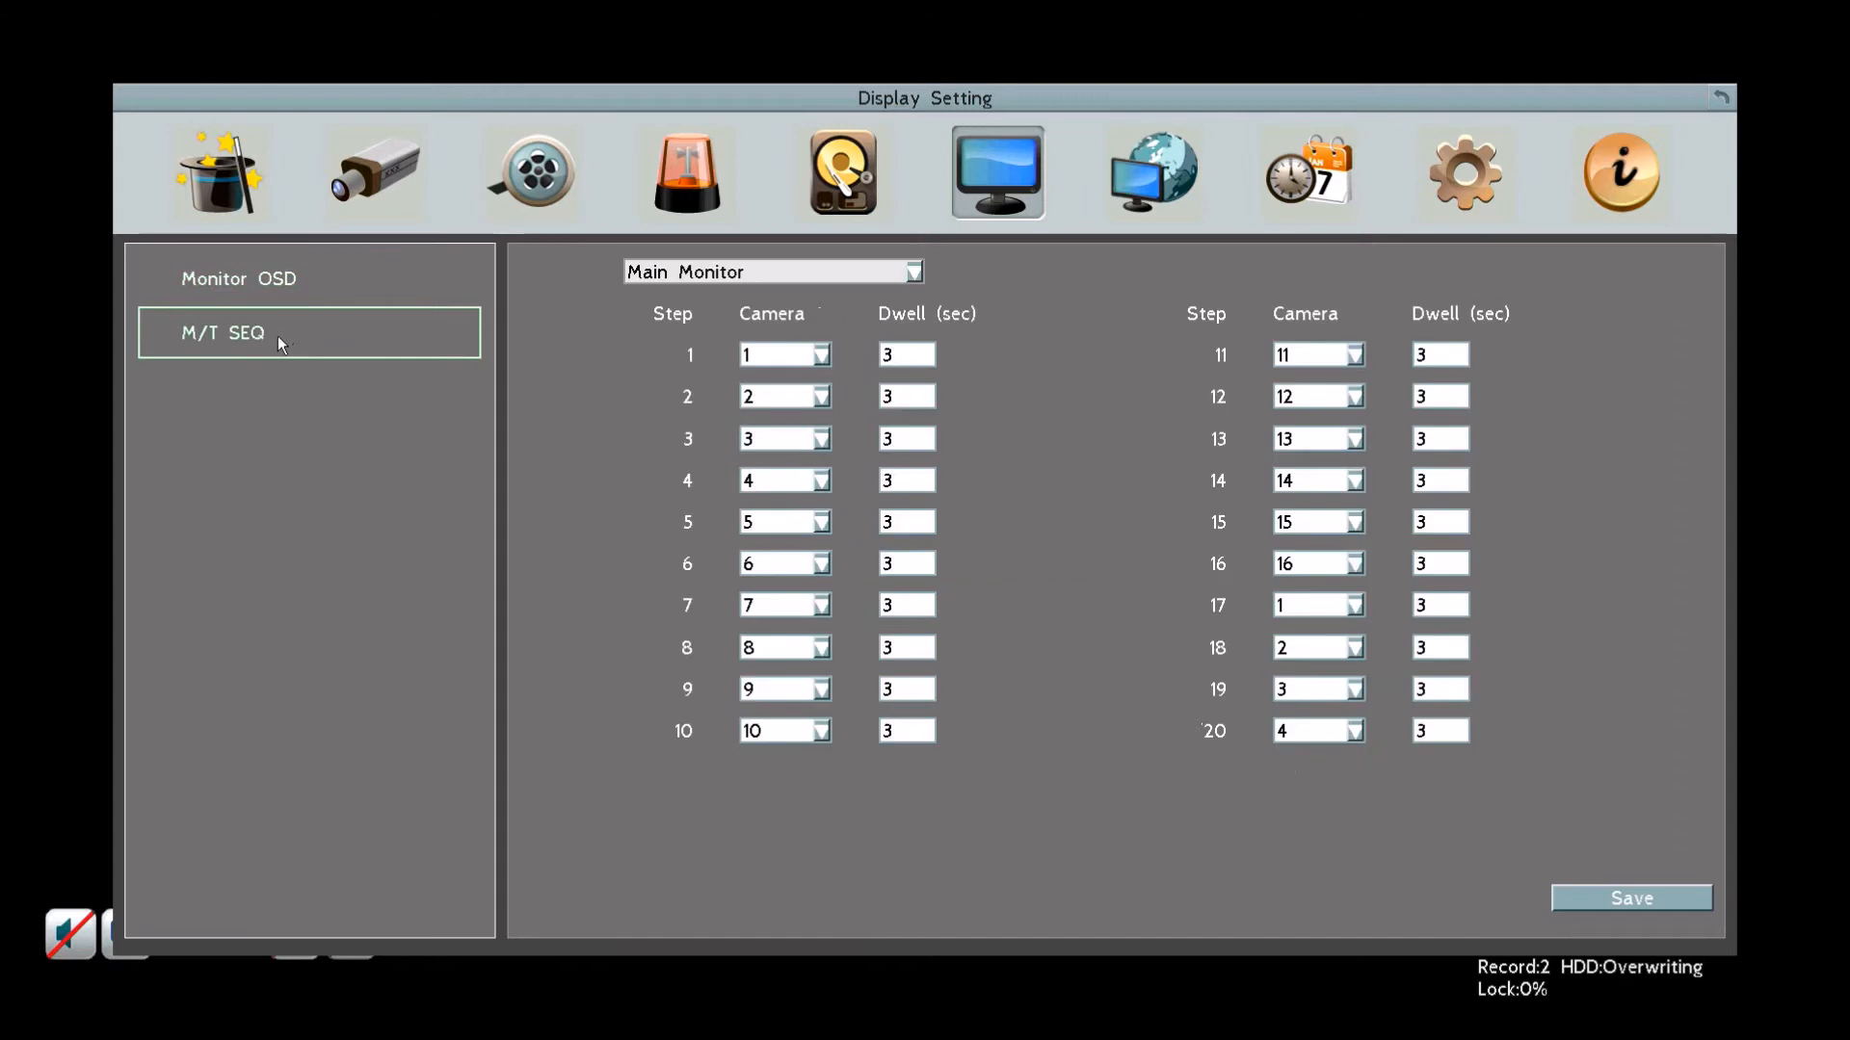
mouse_move(769, 356)
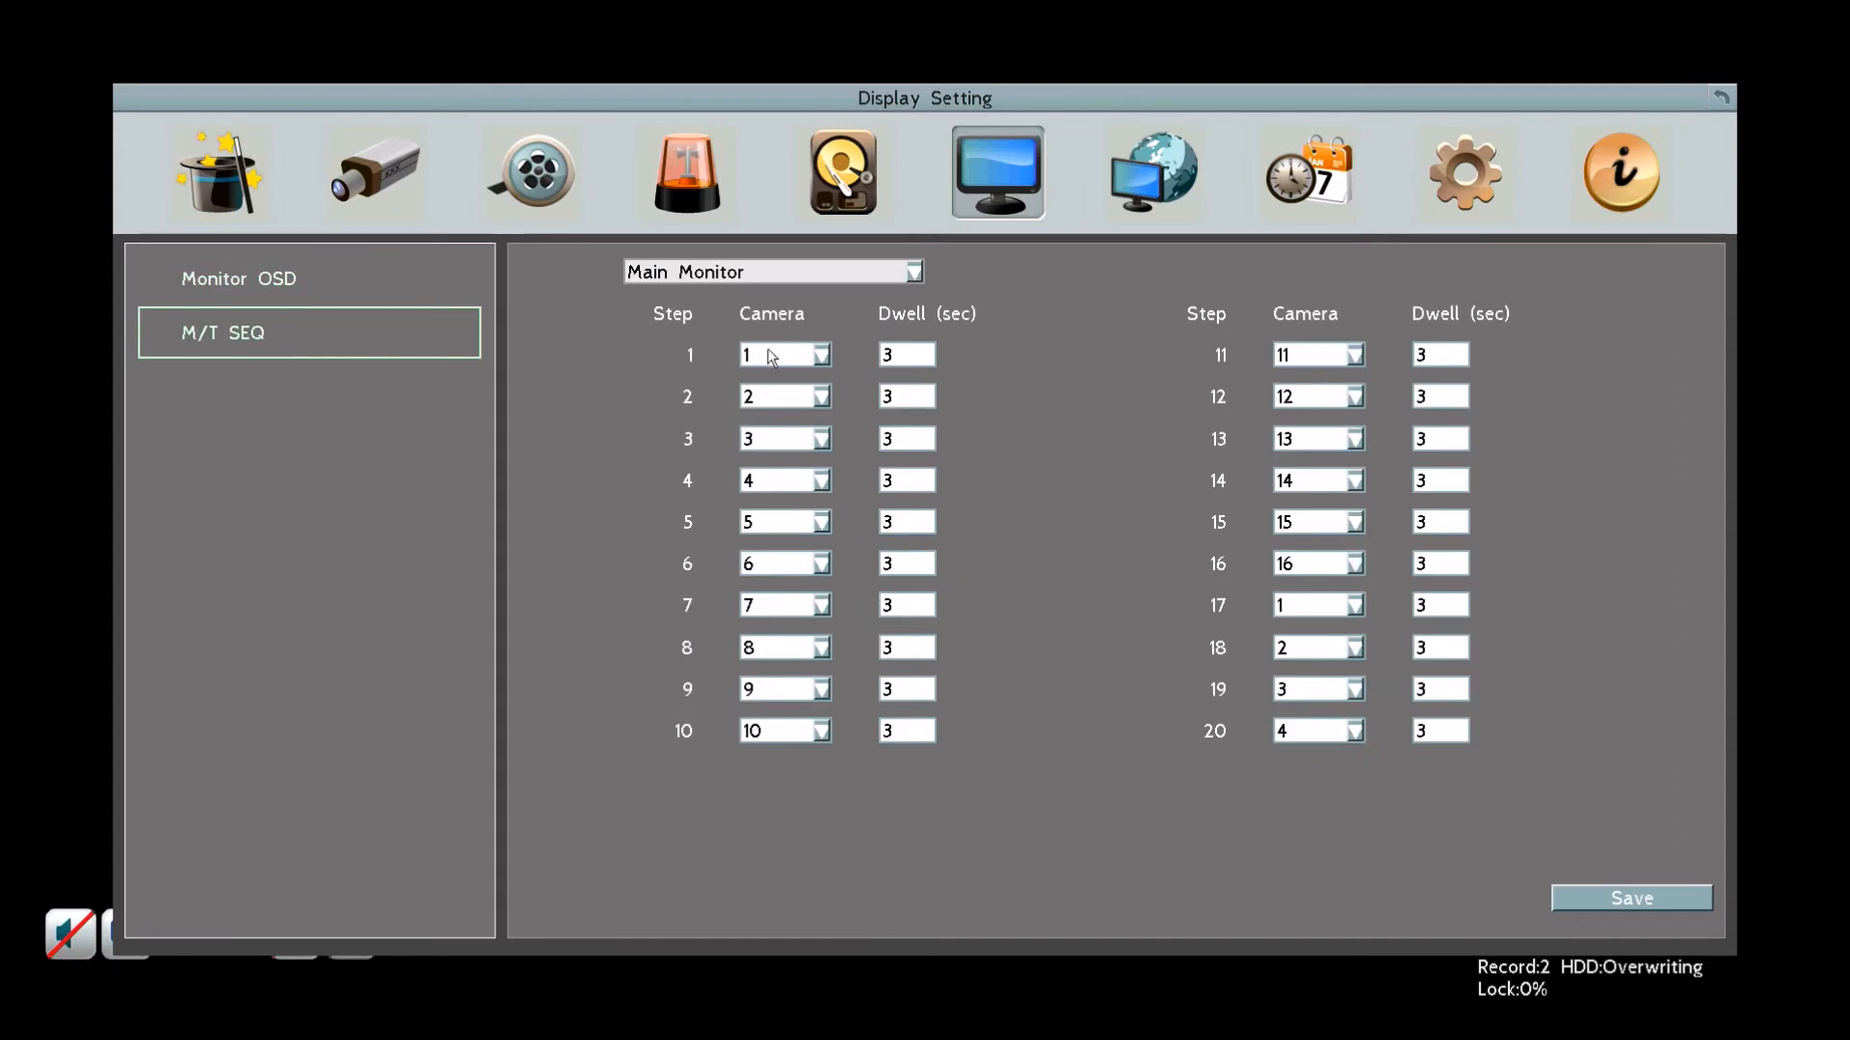
Set step 1 to camera 3 with a 2-second dwell and step 3 to camera 1, then save.
left_click(822, 354)
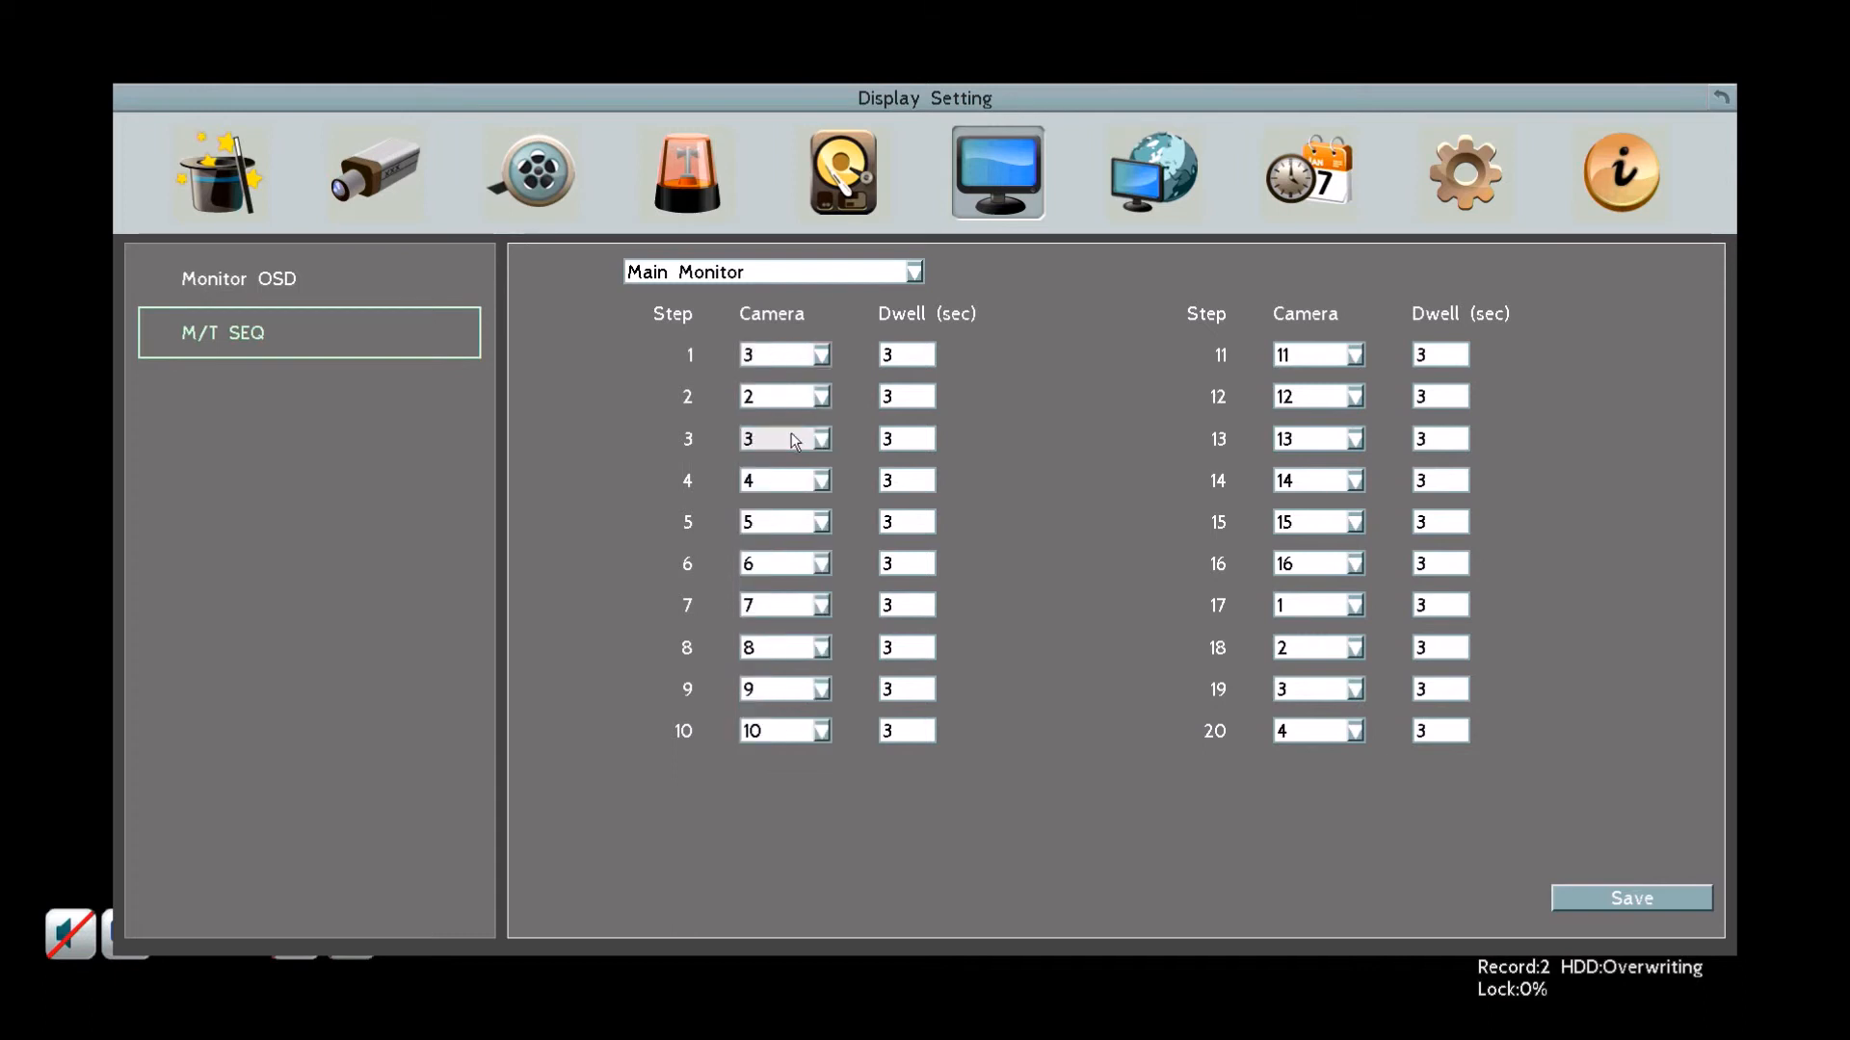
left_click(785, 439)
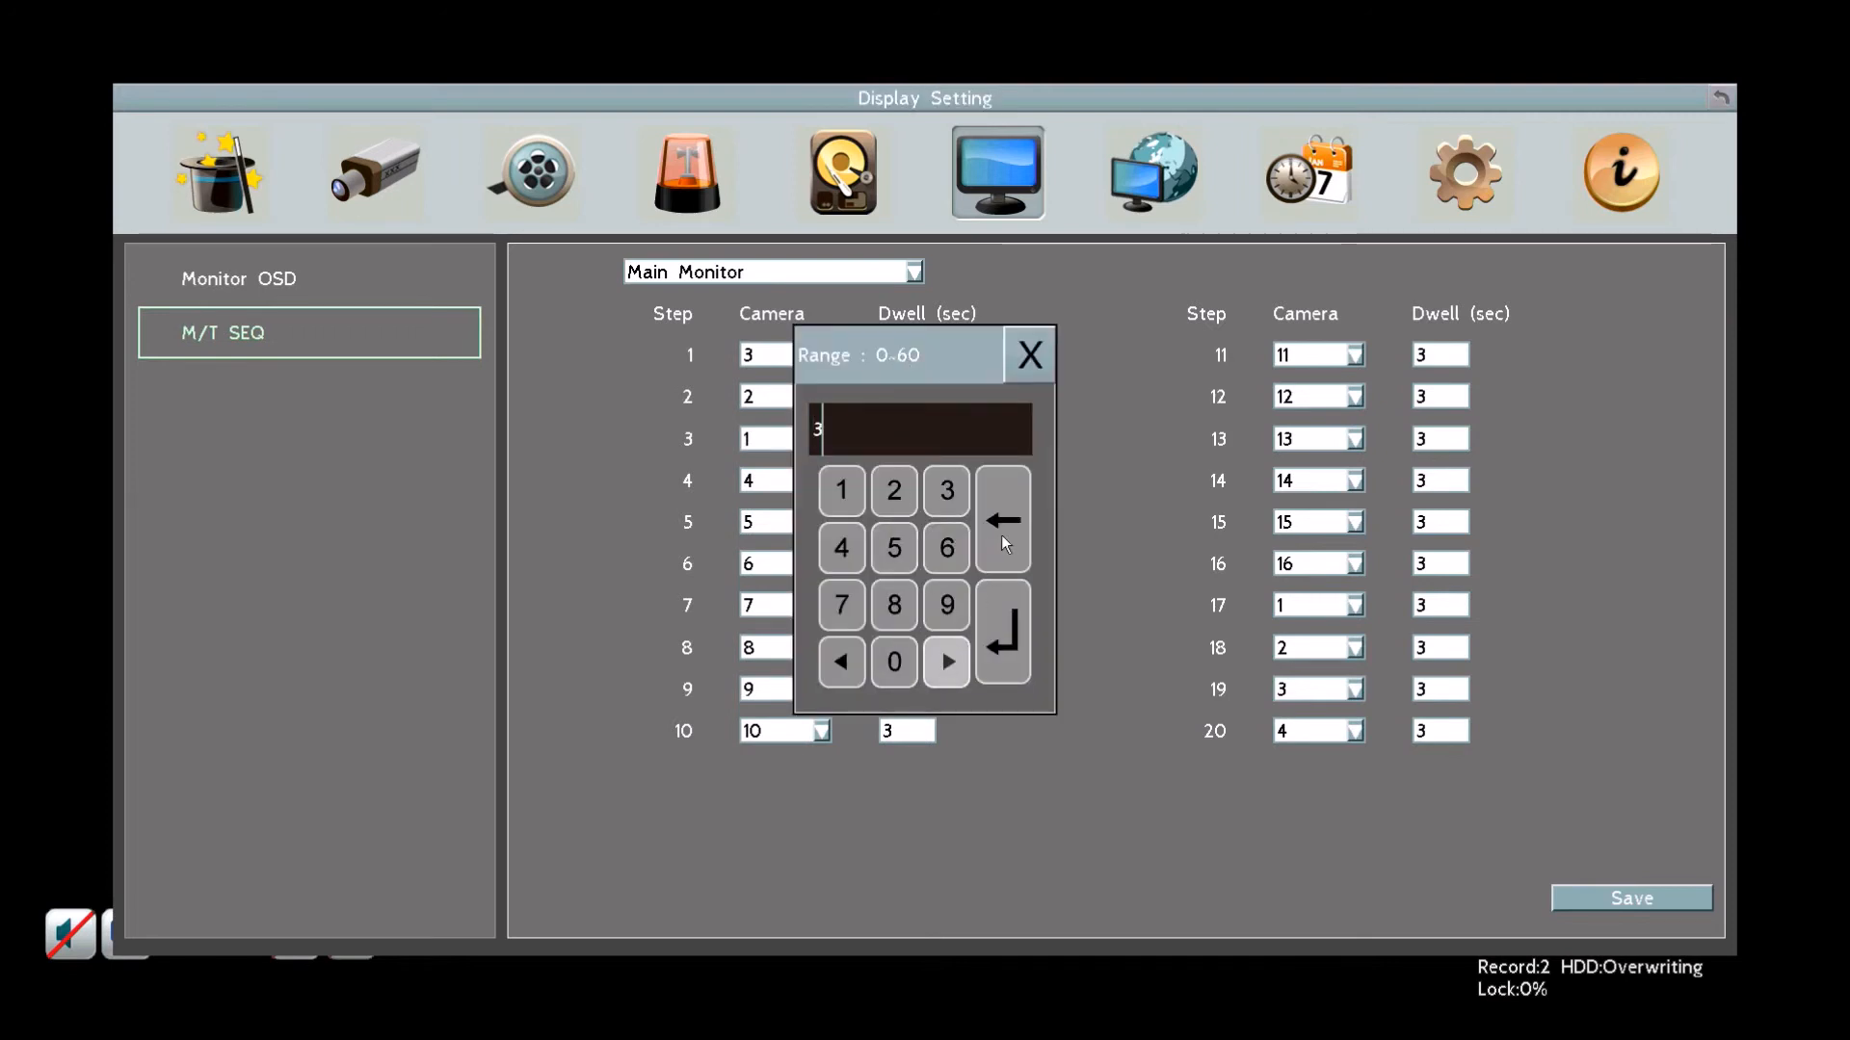
left_click(1001, 521)
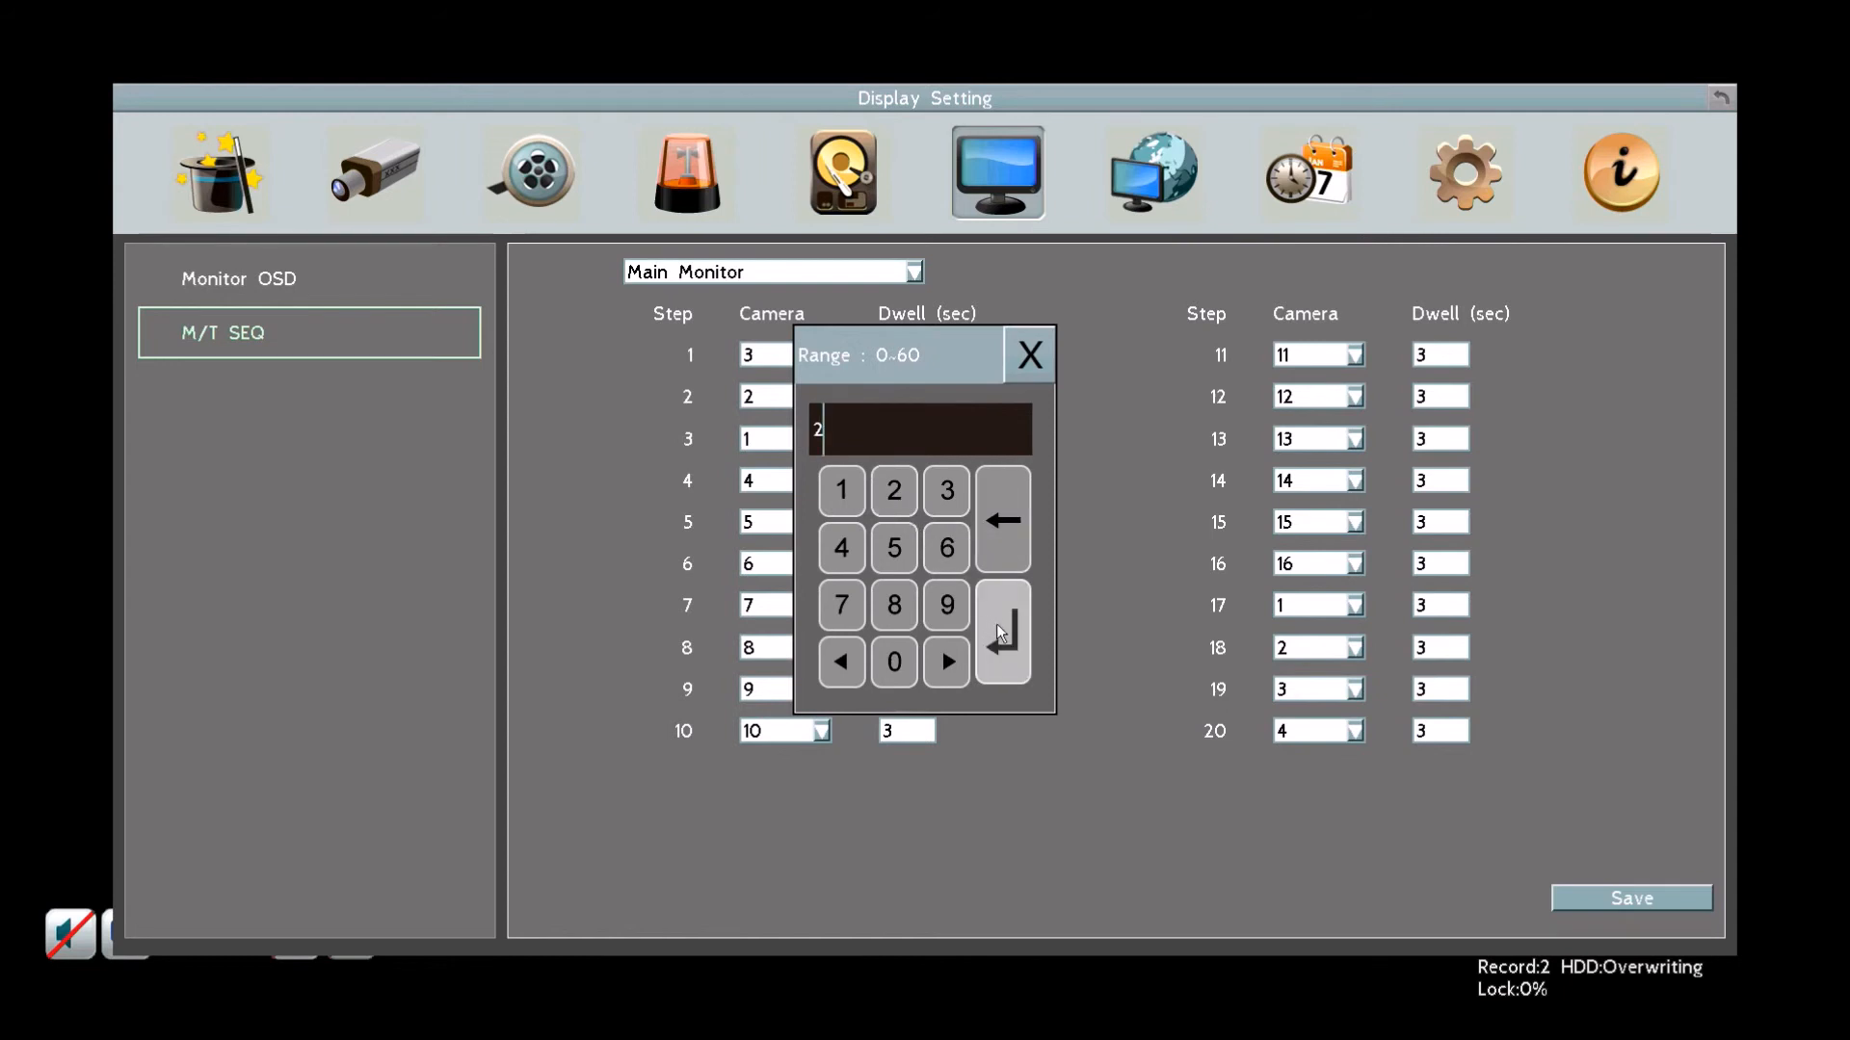
left_click(1002, 632)
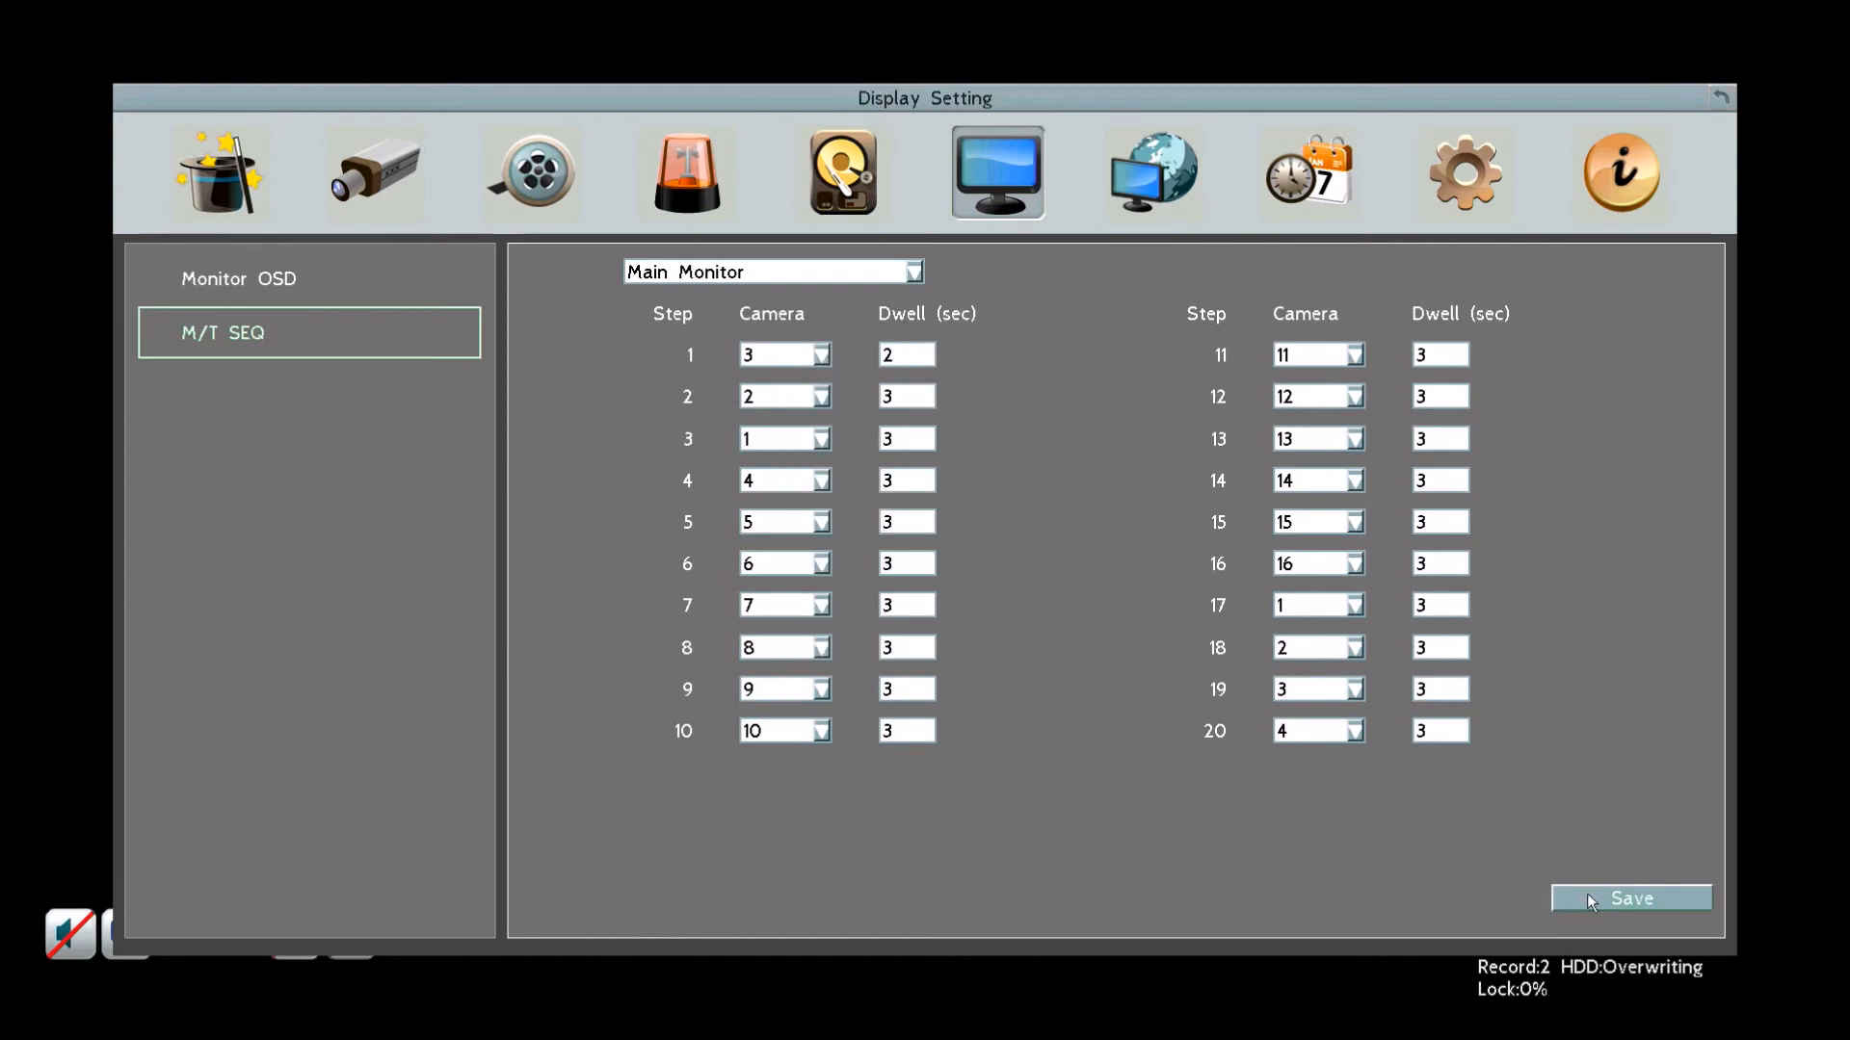
left_click(1630, 898)
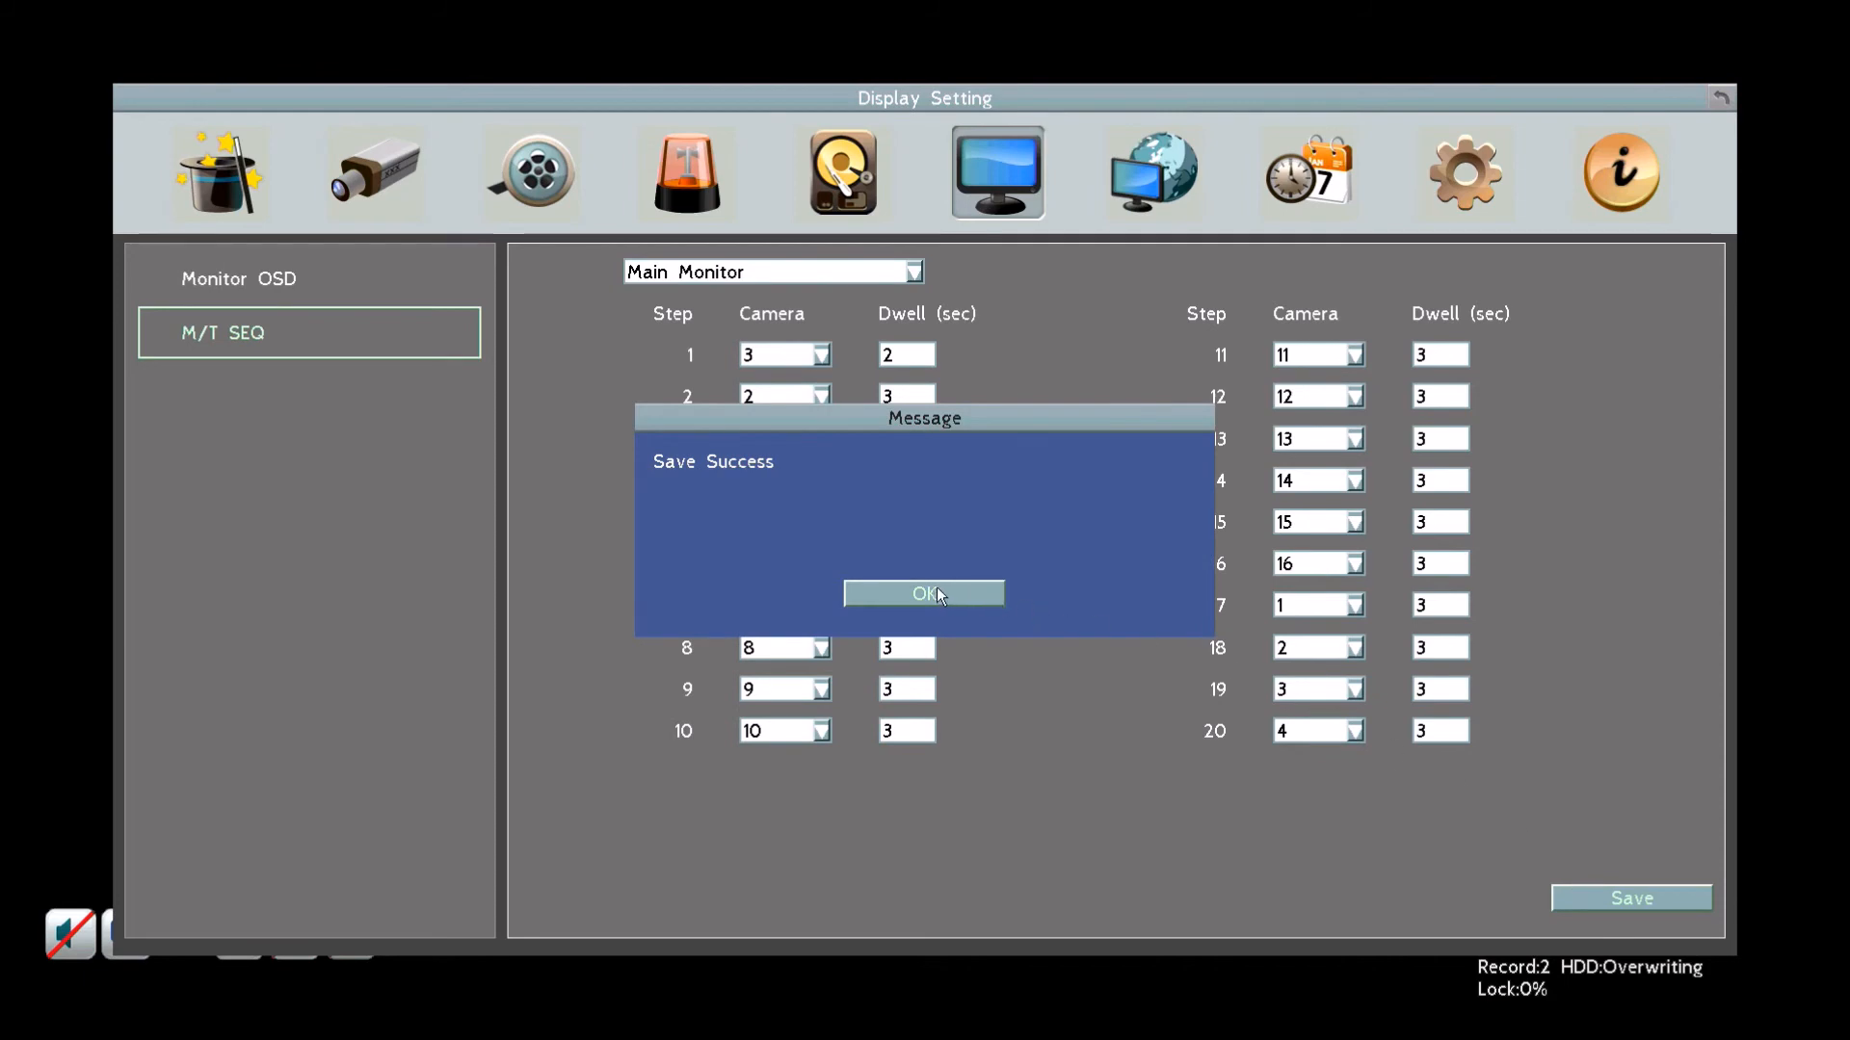
left_click(924, 594)
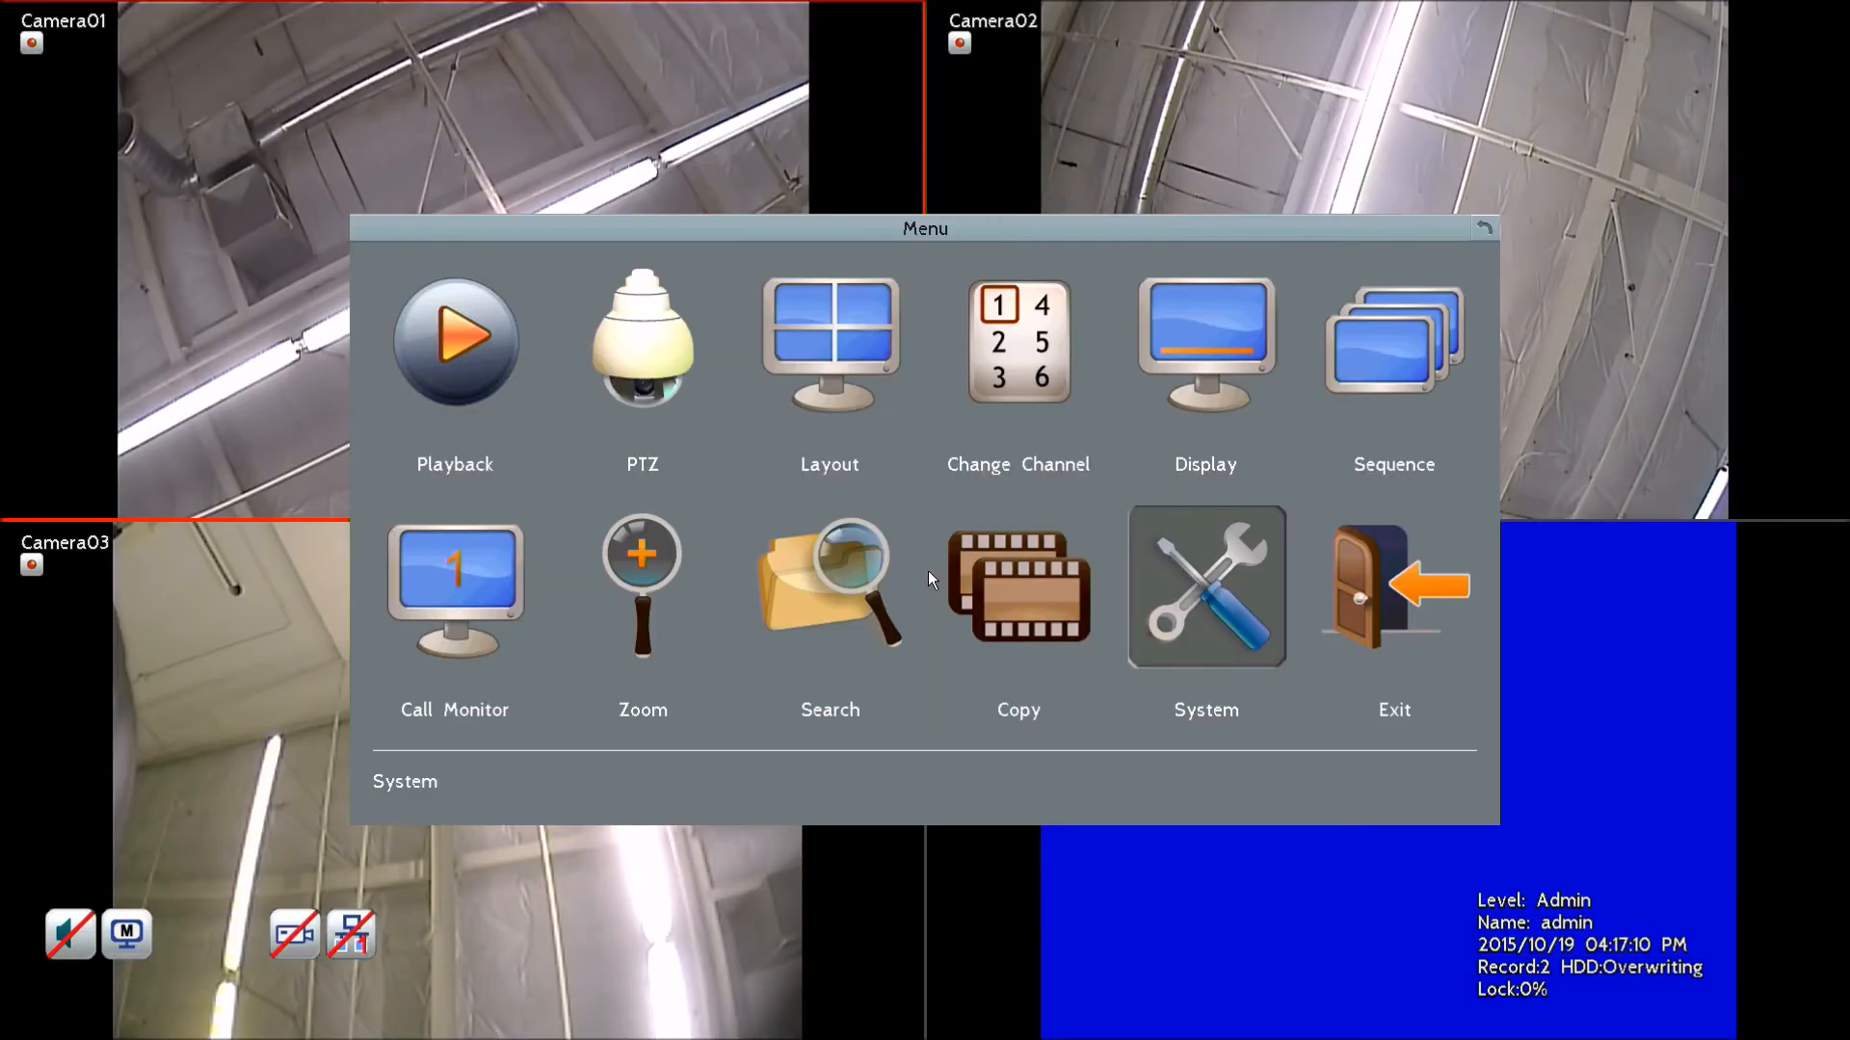